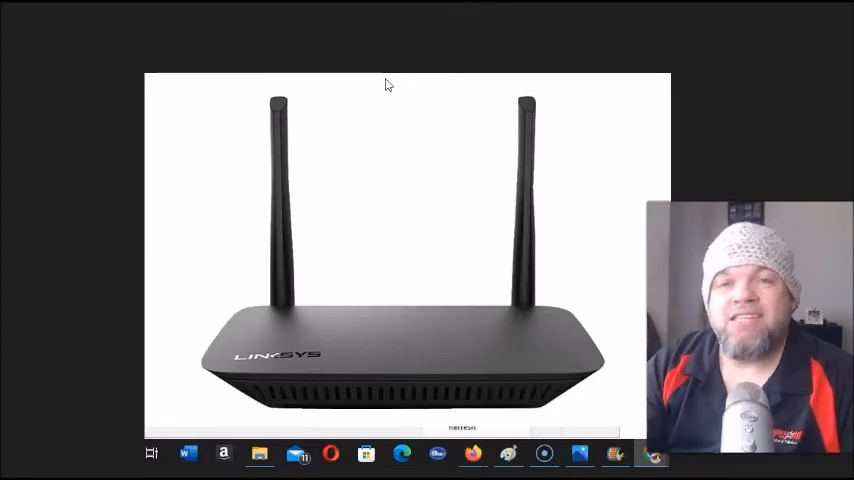
{"action": "mouse_move", "coordinate": [691, 52]}
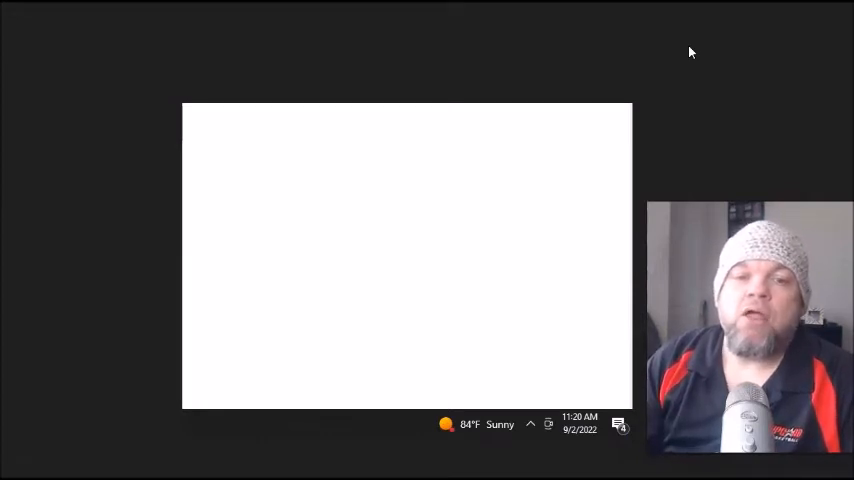
{"action": "mouse_move", "coordinate": [490, 347]}
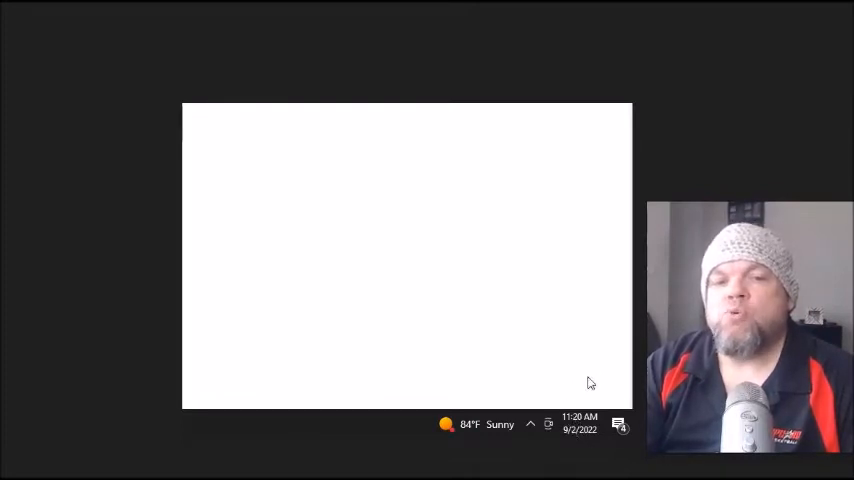
{"action": "mouse_move", "coordinate": [570, 415]}
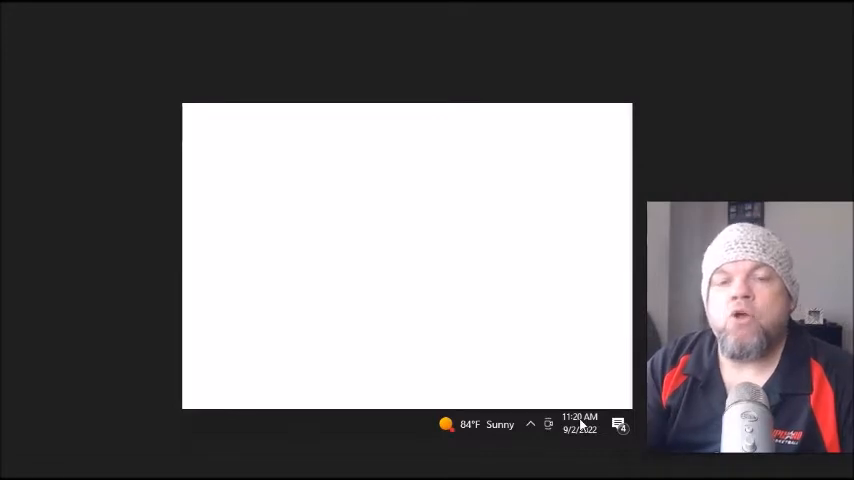
{"action": "mouse_move", "coordinate": [815, 89]}
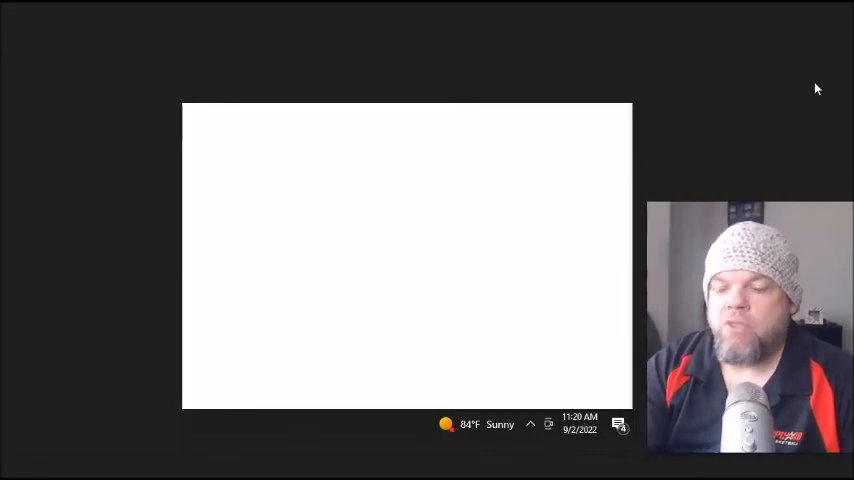
- Open Chrome's three-dot main menu to start clearing the cache
{"action": "left_click", "coordinate": [576, 108]}
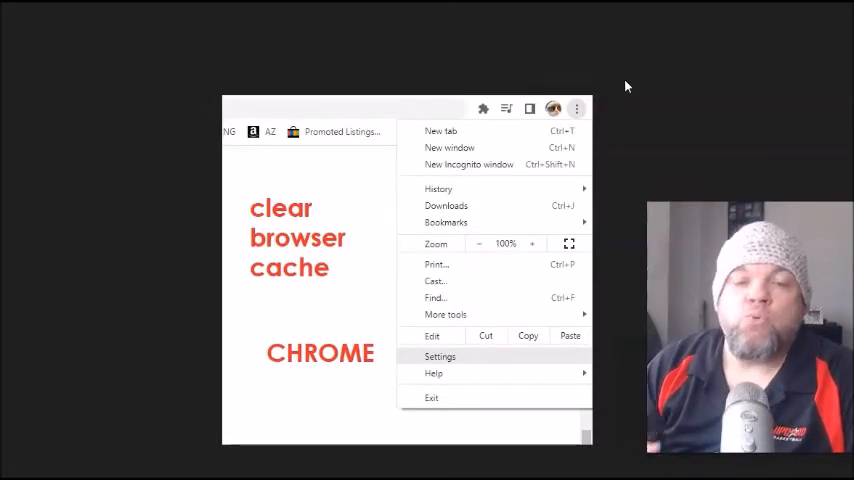
{"action": "mouse_move", "coordinate": [333, 289]}
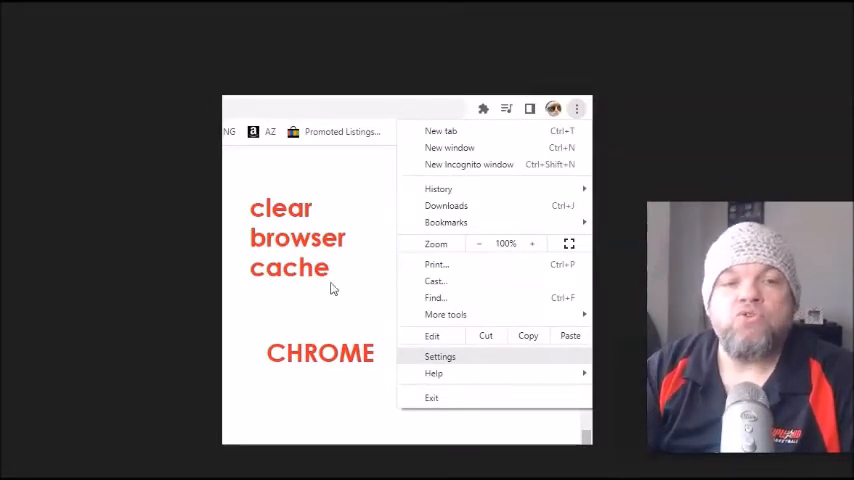
{"action": "mouse_move", "coordinate": [310, 258]}
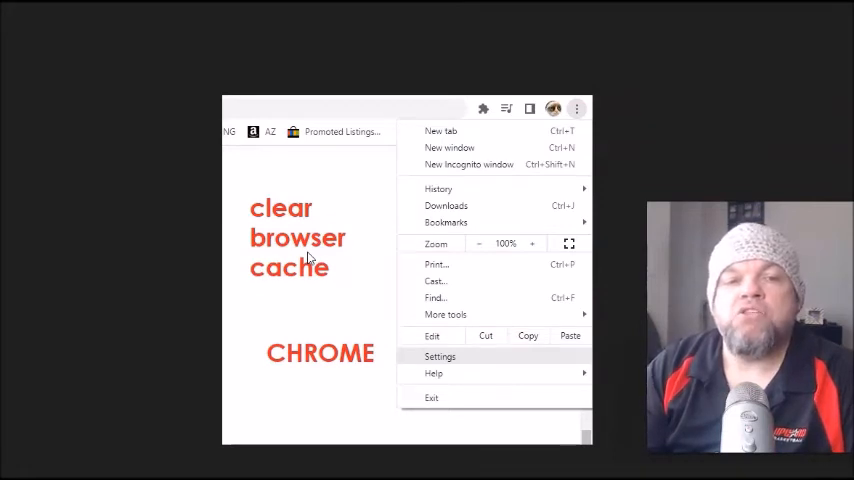
{"action": "mouse_move", "coordinate": [315, 294]}
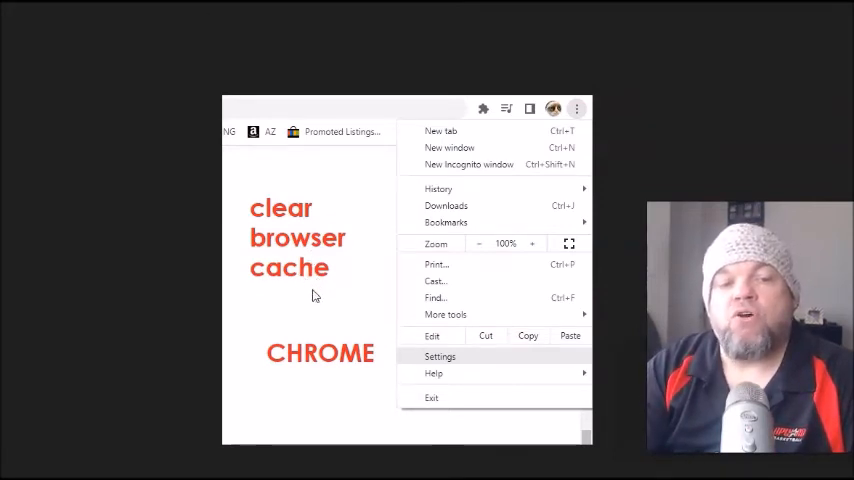
{"action": "mouse_move", "coordinate": [620, 96]}
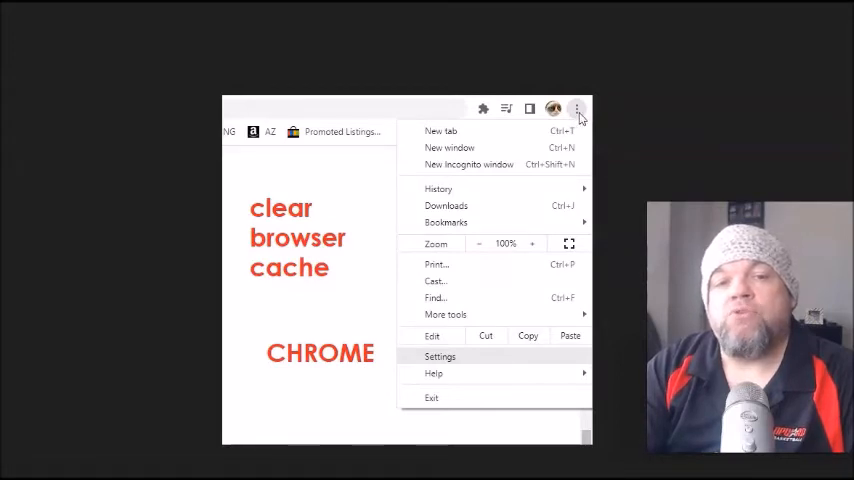
- Go to Chrome Settings and open the Privacy and security page
{"action": "left_click", "coordinate": [440, 356]}
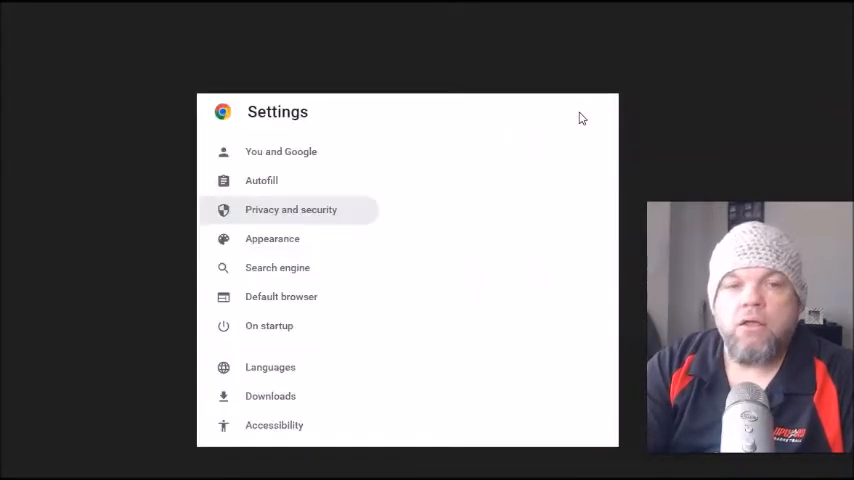
{"action": "mouse_move", "coordinate": [330, 203]}
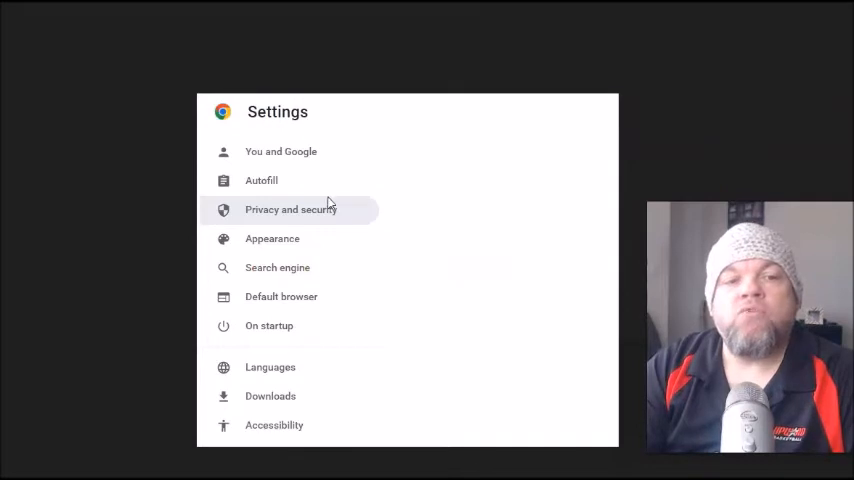
{"action": "left_click", "coordinate": [291, 209]}
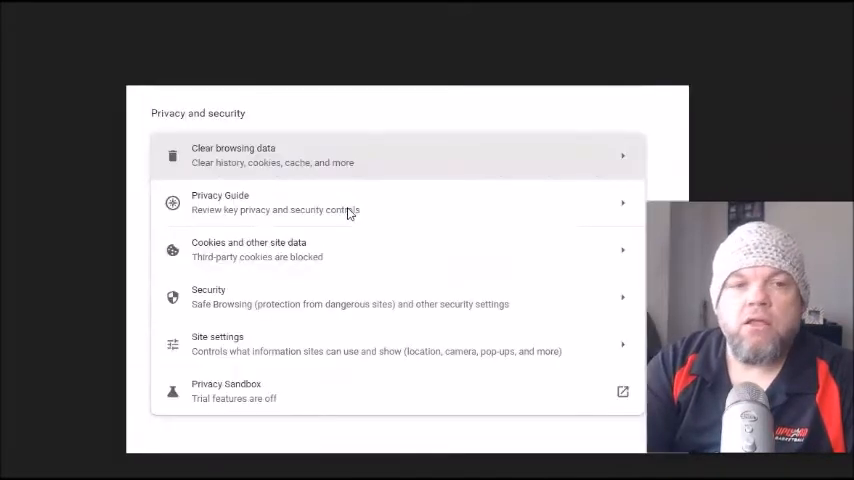
{"action": "mouse_move", "coordinate": [389, 143]}
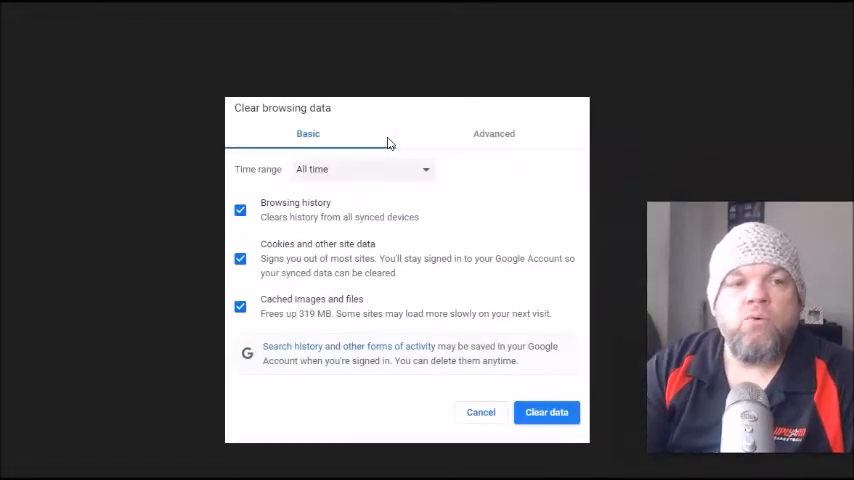
{"action": "mouse_move", "coordinate": [316, 306]}
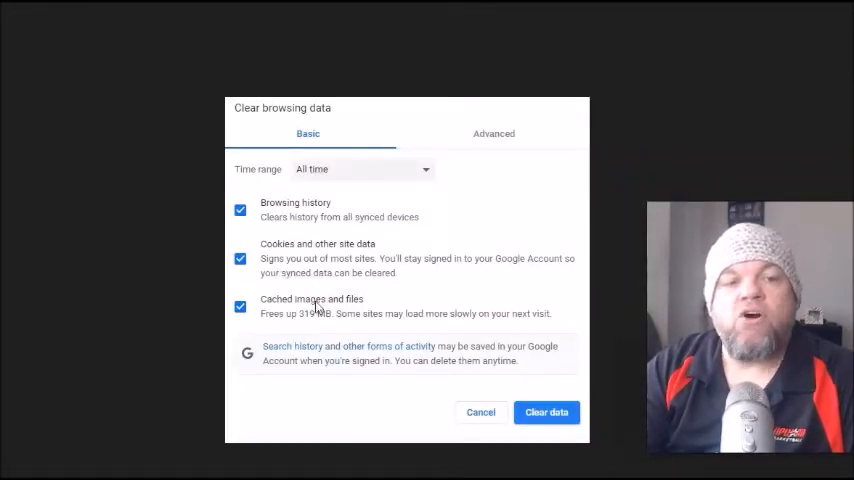
{"action": "mouse_move", "coordinate": [583, 419]}
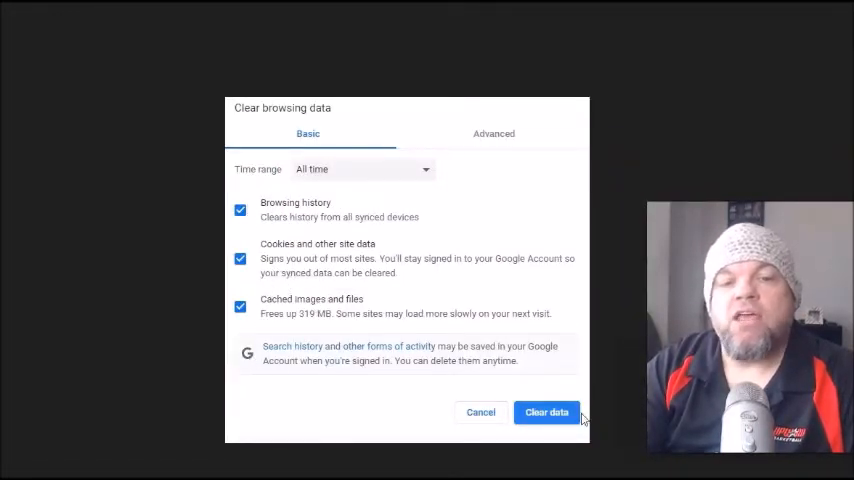
{"action": "mouse_move", "coordinate": [523, 340]}
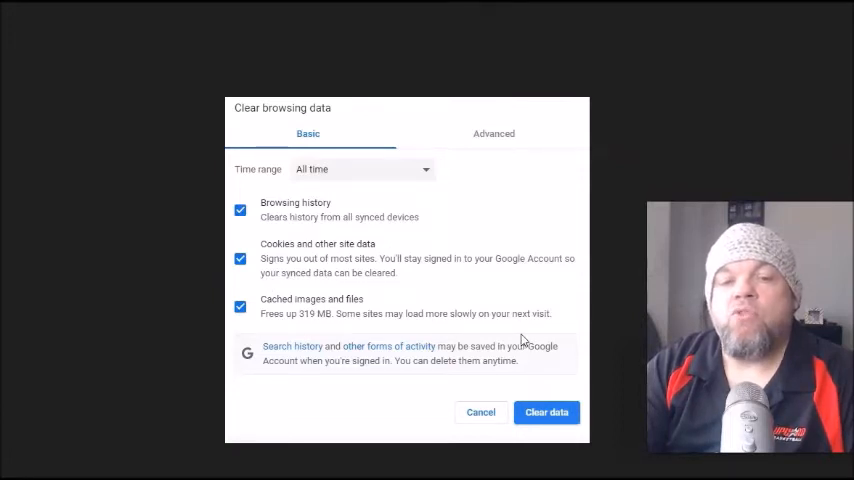
- Open Chrome Settings again and show the Reset and clean up options
{"action": "left_click", "coordinate": [565, 114]}
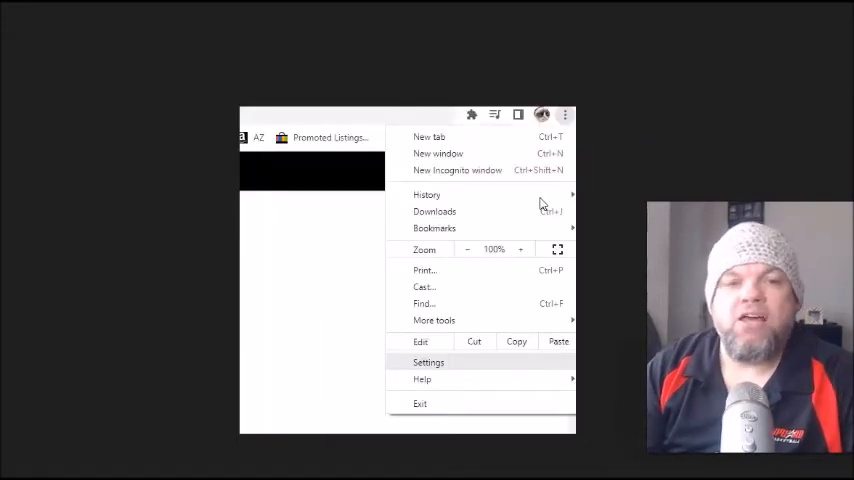
{"action": "mouse_move", "coordinate": [493, 184]}
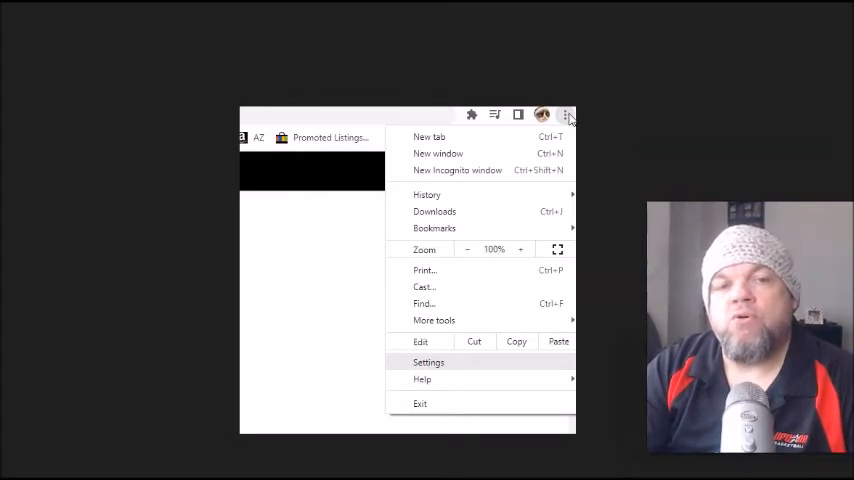
{"action": "mouse_move", "coordinate": [493, 339]}
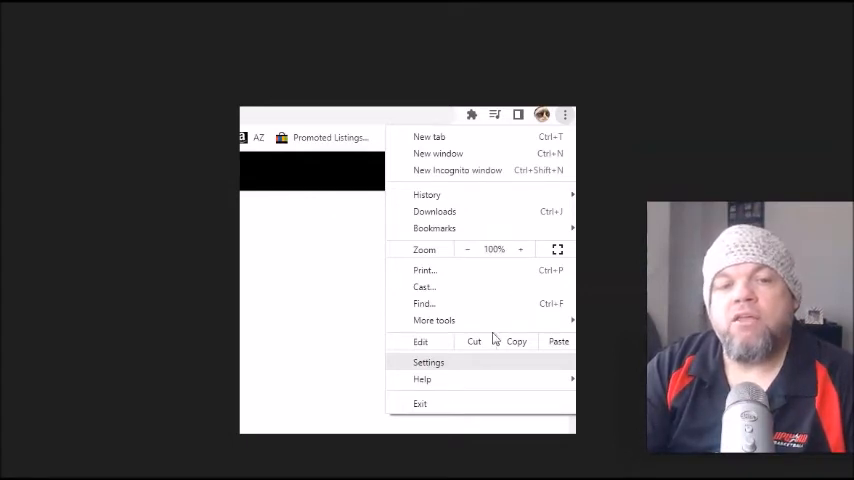
{"action": "left_click", "coordinate": [428, 362]}
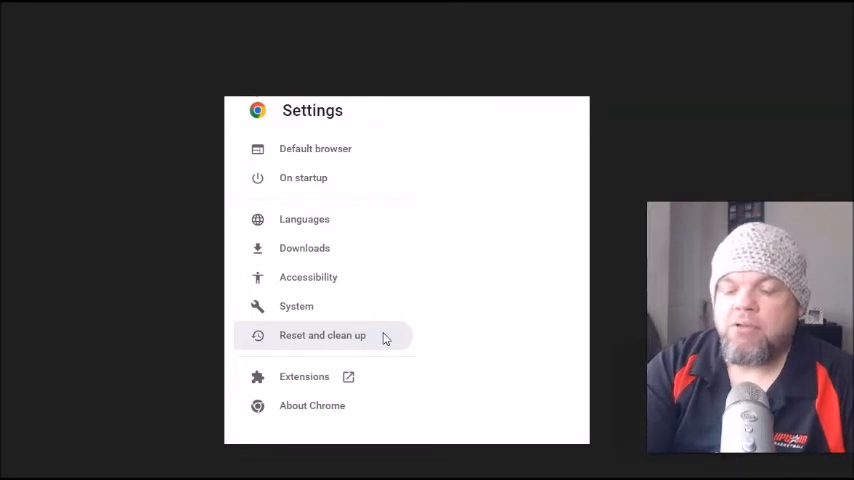
{"action": "left_click", "coordinate": [322, 335]}
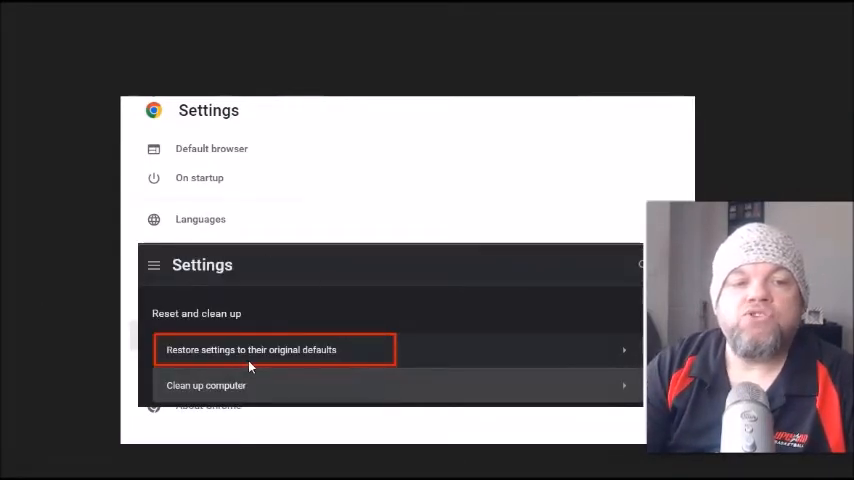
{"action": "mouse_move", "coordinate": [244, 395]}
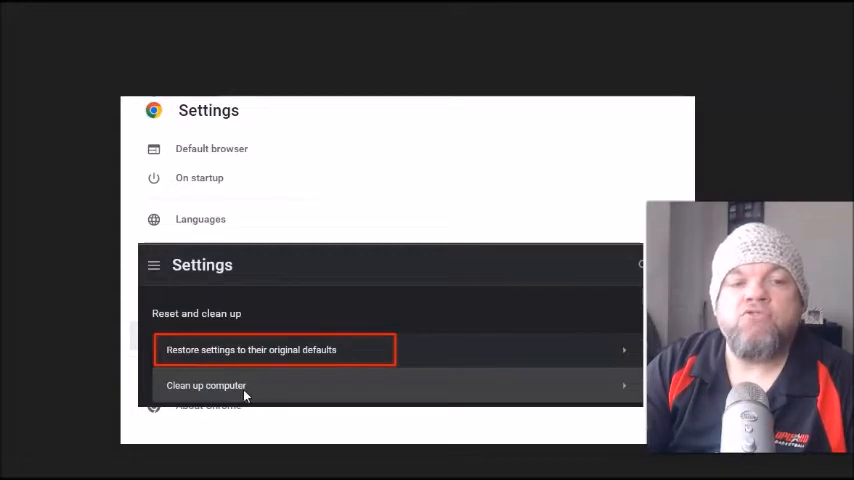
{"action": "mouse_move", "coordinate": [406, 323]}
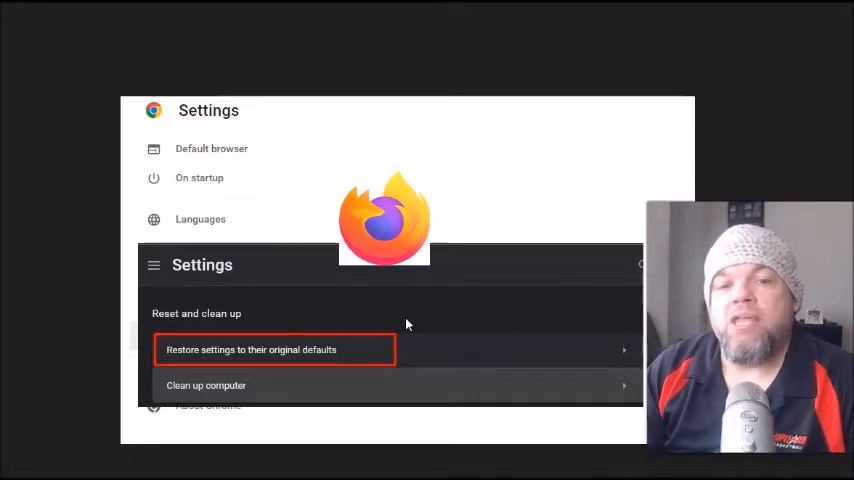
{"action": "mouse_move", "coordinate": [680, 165]}
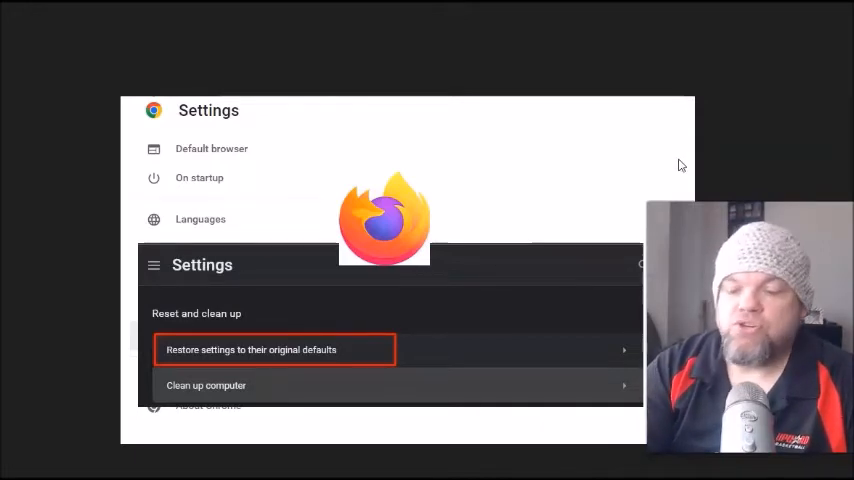
- Open the Extensions page listing AdBlock, AVG Web TuneUp and PayPal Honey
{"action": "left_click", "coordinate": [604, 95]}
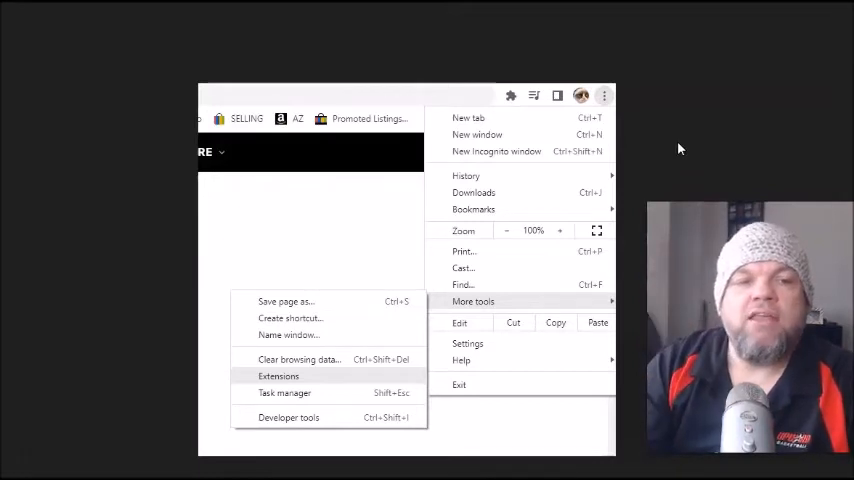
{"action": "mouse_move", "coordinate": [323, 220]}
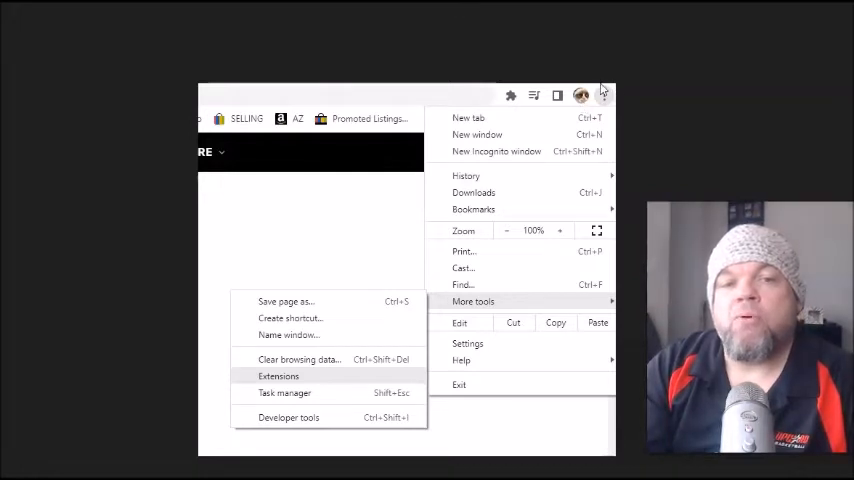
{"action": "mouse_move", "coordinate": [507, 313]}
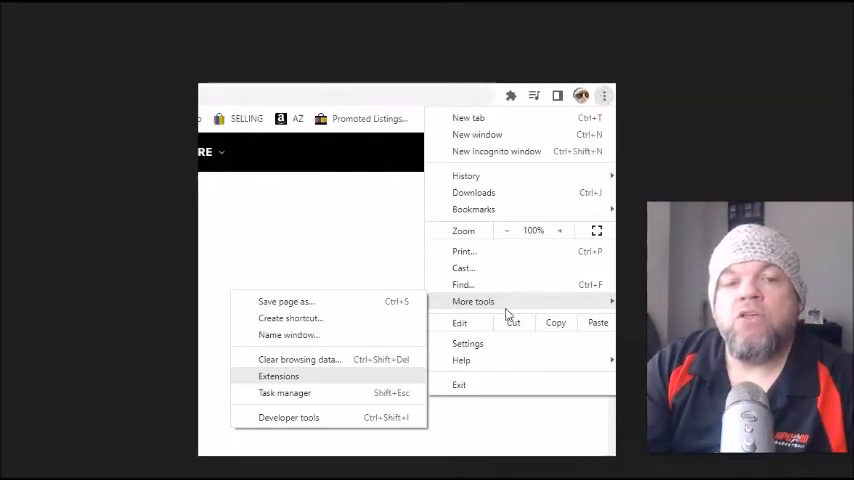
{"action": "mouse_move", "coordinate": [337, 383]}
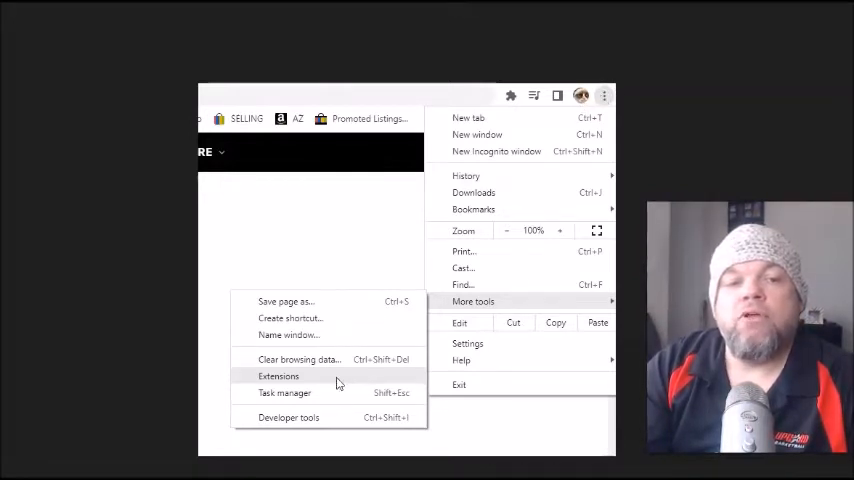
{"action": "left_click", "coordinate": [278, 376]}
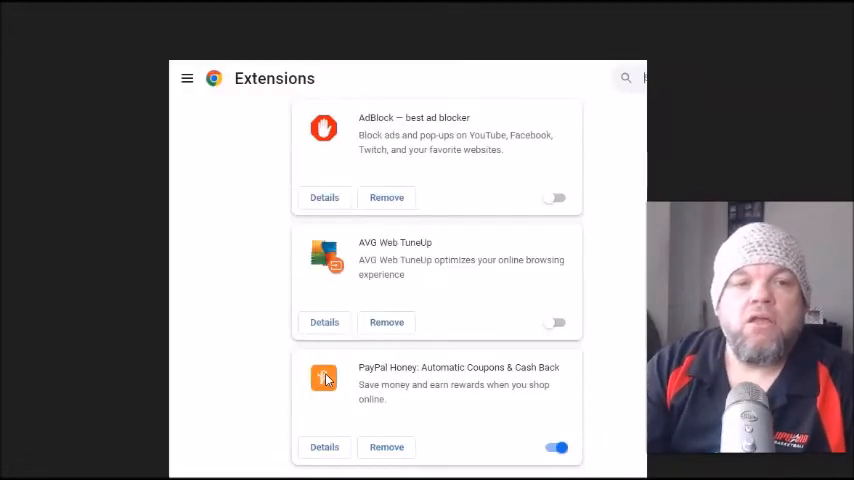
{"action": "mouse_move", "coordinate": [438, 231]}
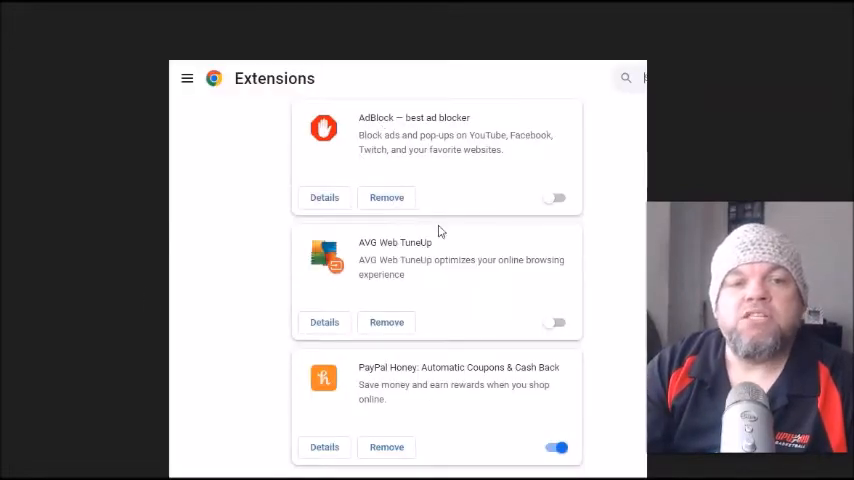
{"action": "mouse_move", "coordinate": [534, 407]}
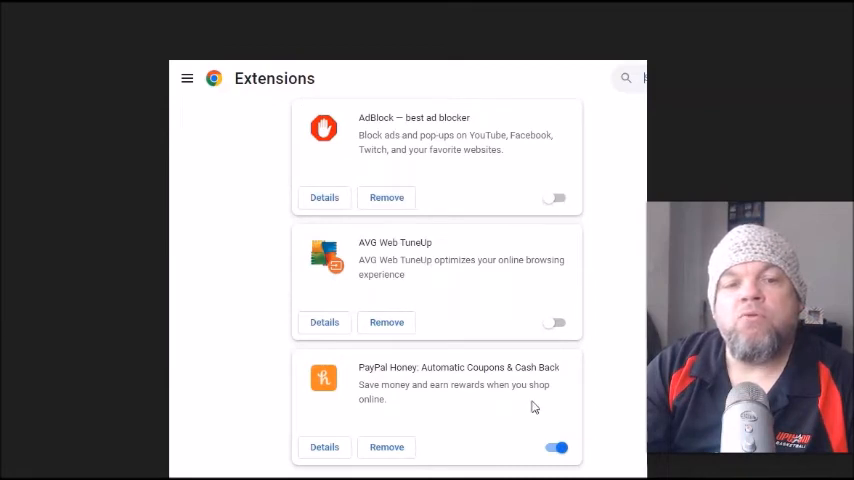
{"action": "mouse_move", "coordinate": [562, 210]}
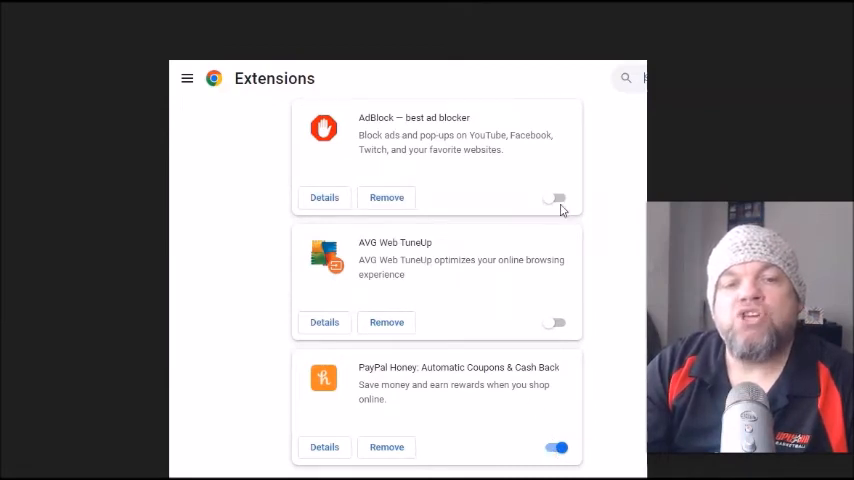
{"action": "mouse_move", "coordinate": [263, 266]}
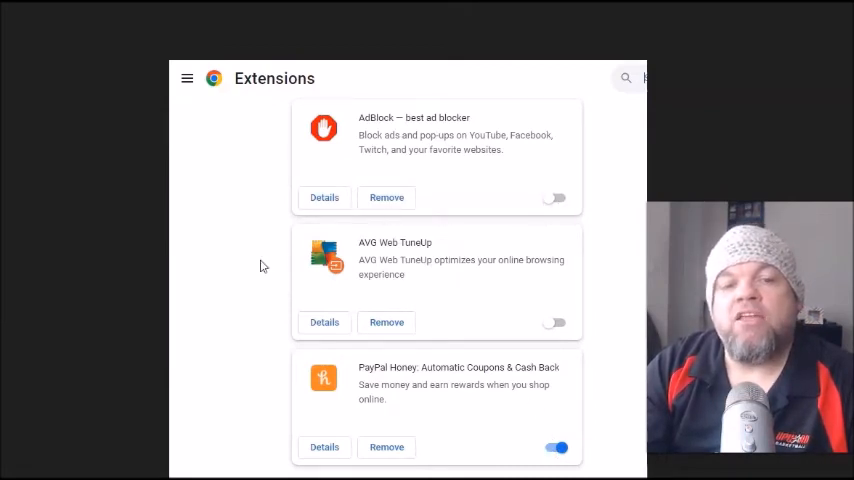
{"action": "mouse_move", "coordinate": [247, 183]}
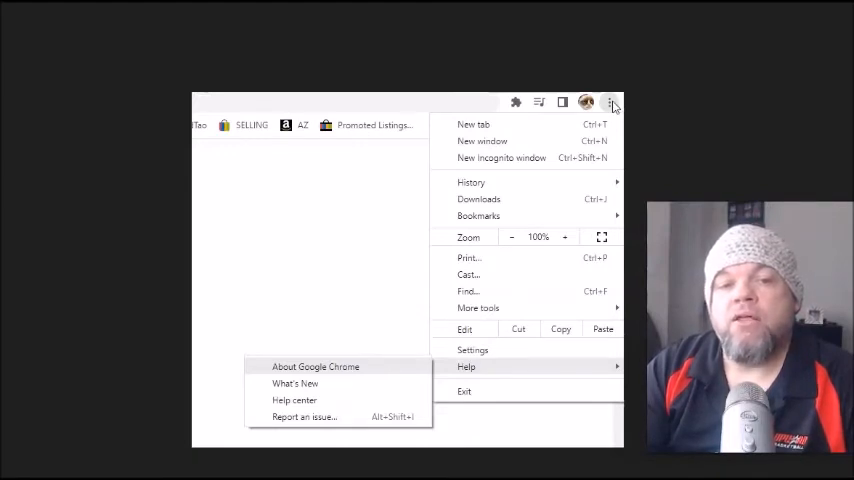
{"action": "mouse_move", "coordinate": [510, 373]}
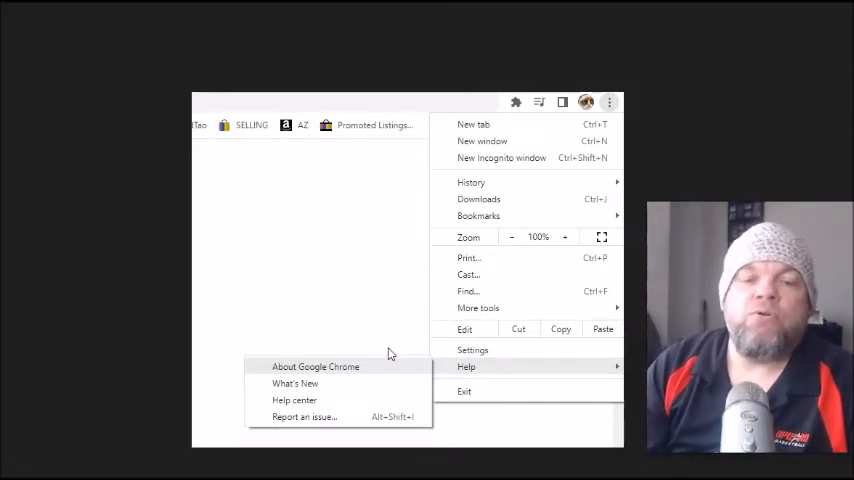
{"action": "mouse_move", "coordinate": [370, 446]}
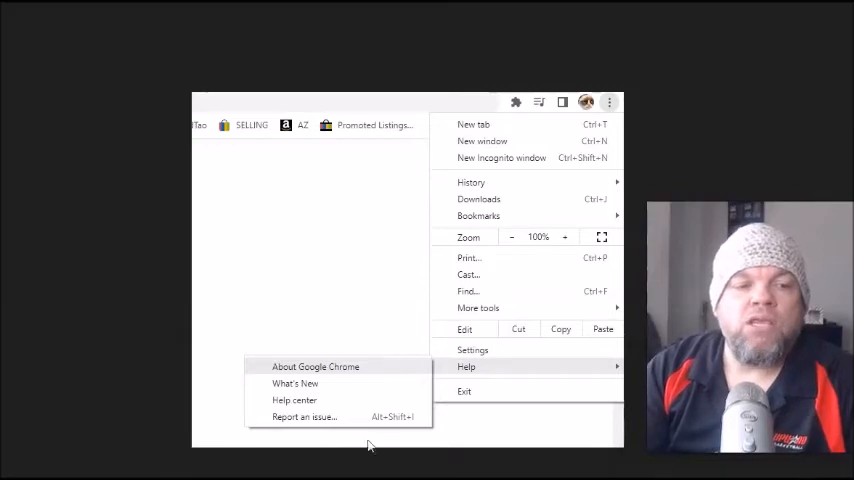
- Bring up the Run dialog with services.msc entered in the Open box
{"action": "left_click", "coordinate": [315, 366]}
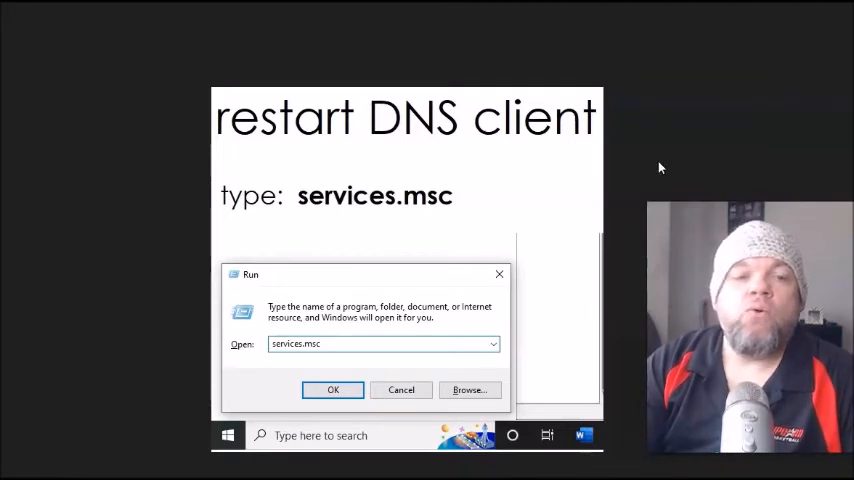
{"action": "mouse_move", "coordinate": [393, 275]}
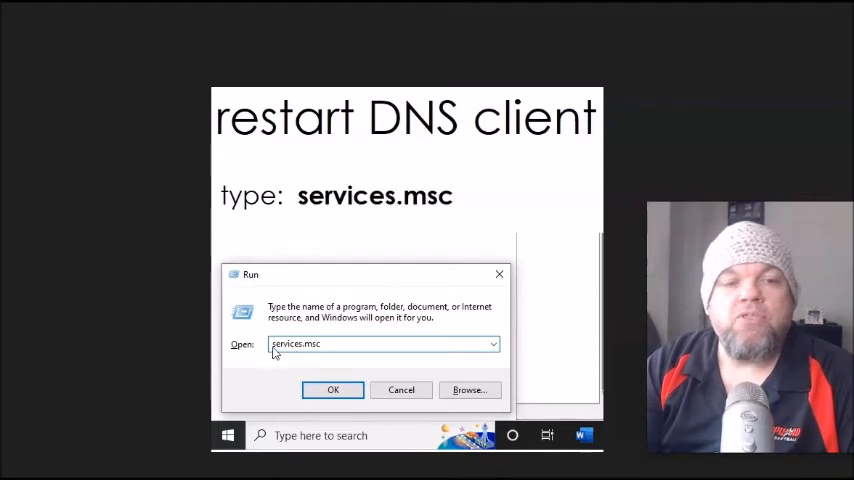
{"action": "mouse_move", "coordinate": [314, 225]}
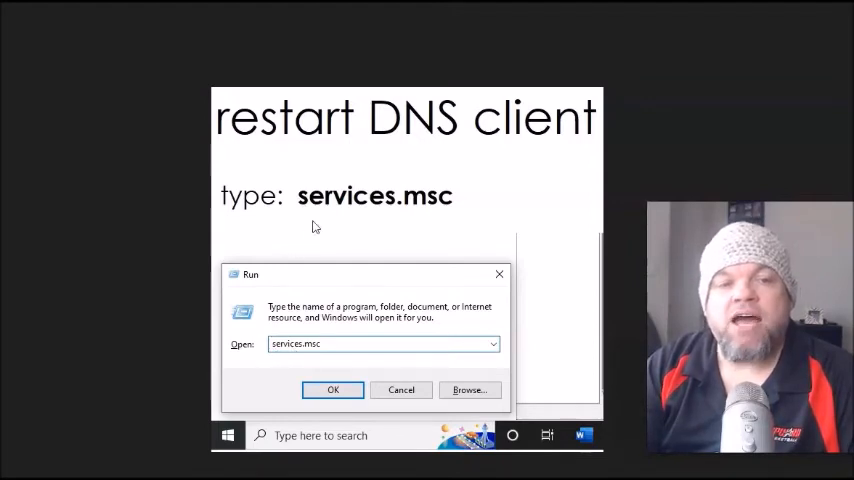
{"action": "mouse_move", "coordinate": [353, 193]}
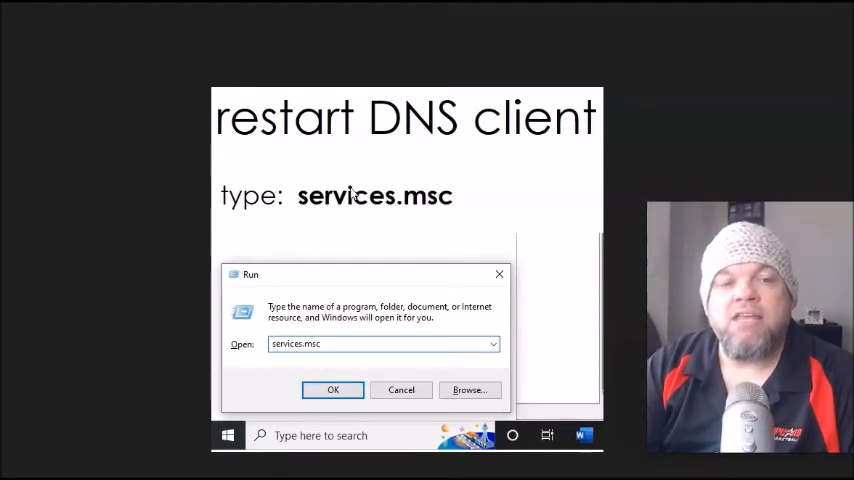
{"action": "mouse_move", "coordinate": [518, 212]}
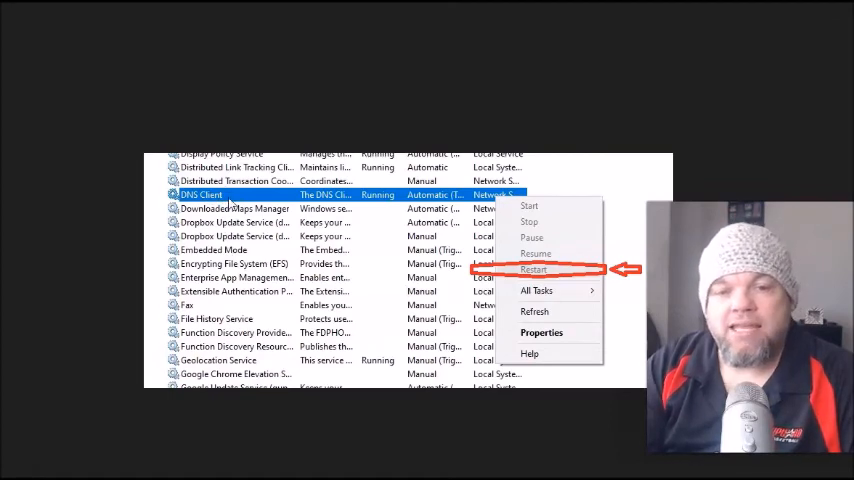
{"action": "mouse_move", "coordinate": [522, 237]}
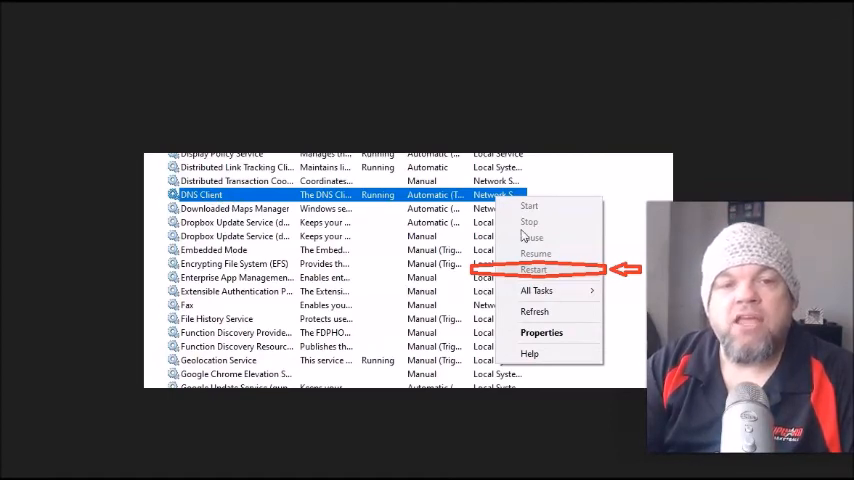
{"action": "mouse_move", "coordinate": [548, 270]}
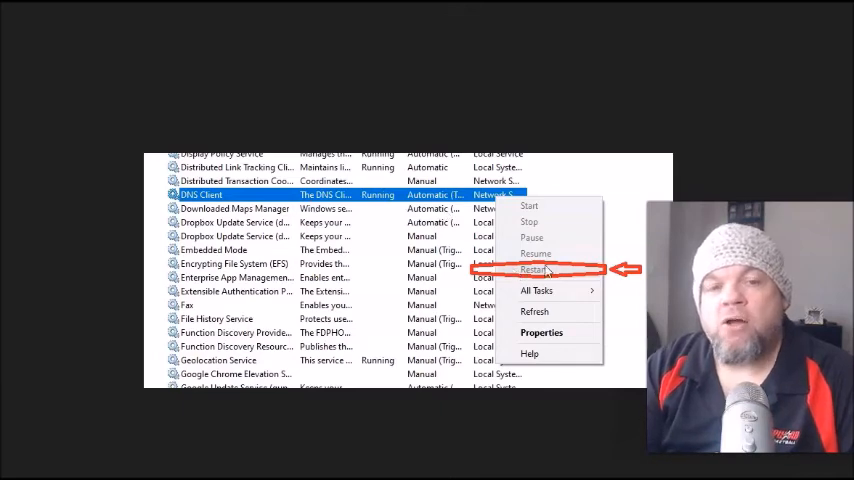
{"action": "mouse_move", "coordinate": [567, 270]}
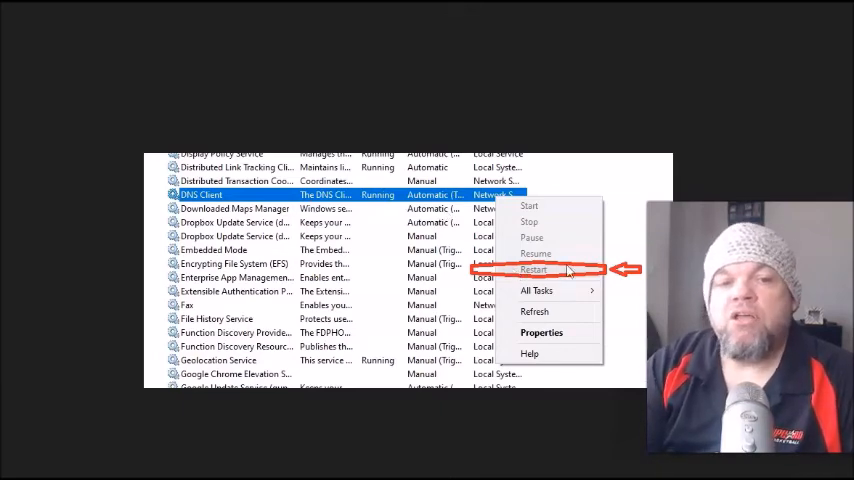
{"action": "mouse_move", "coordinate": [551, 315]}
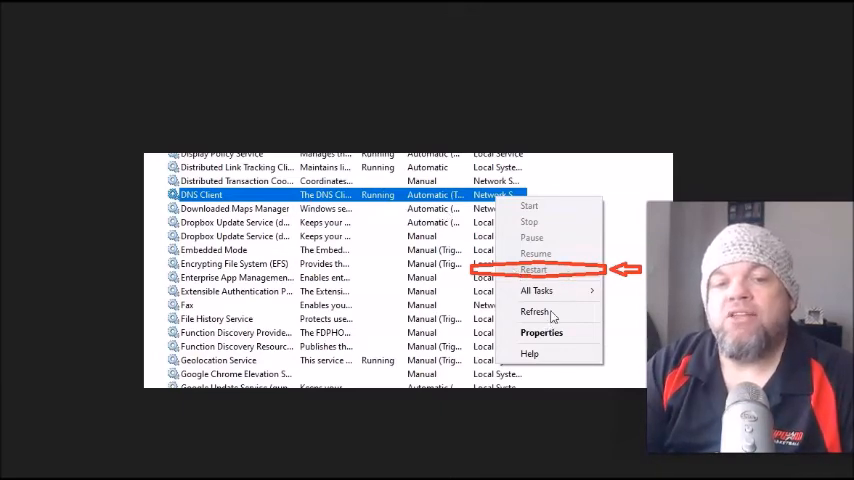
{"action": "mouse_move", "coordinate": [625, 91]}
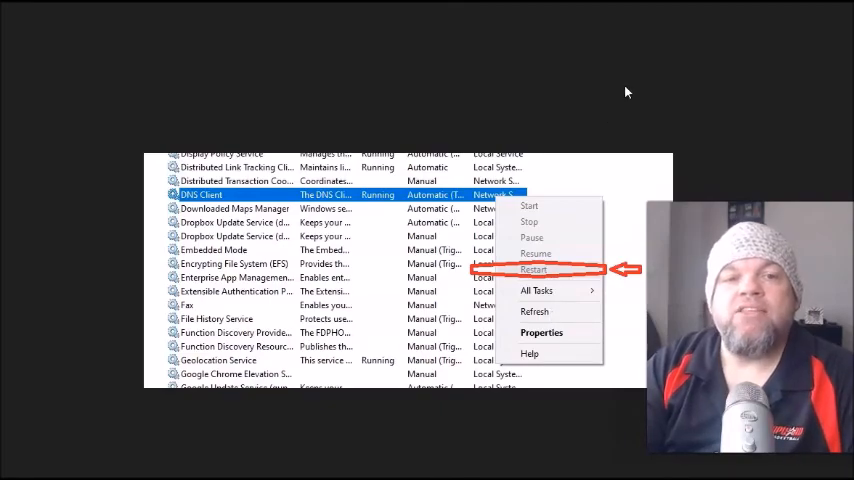